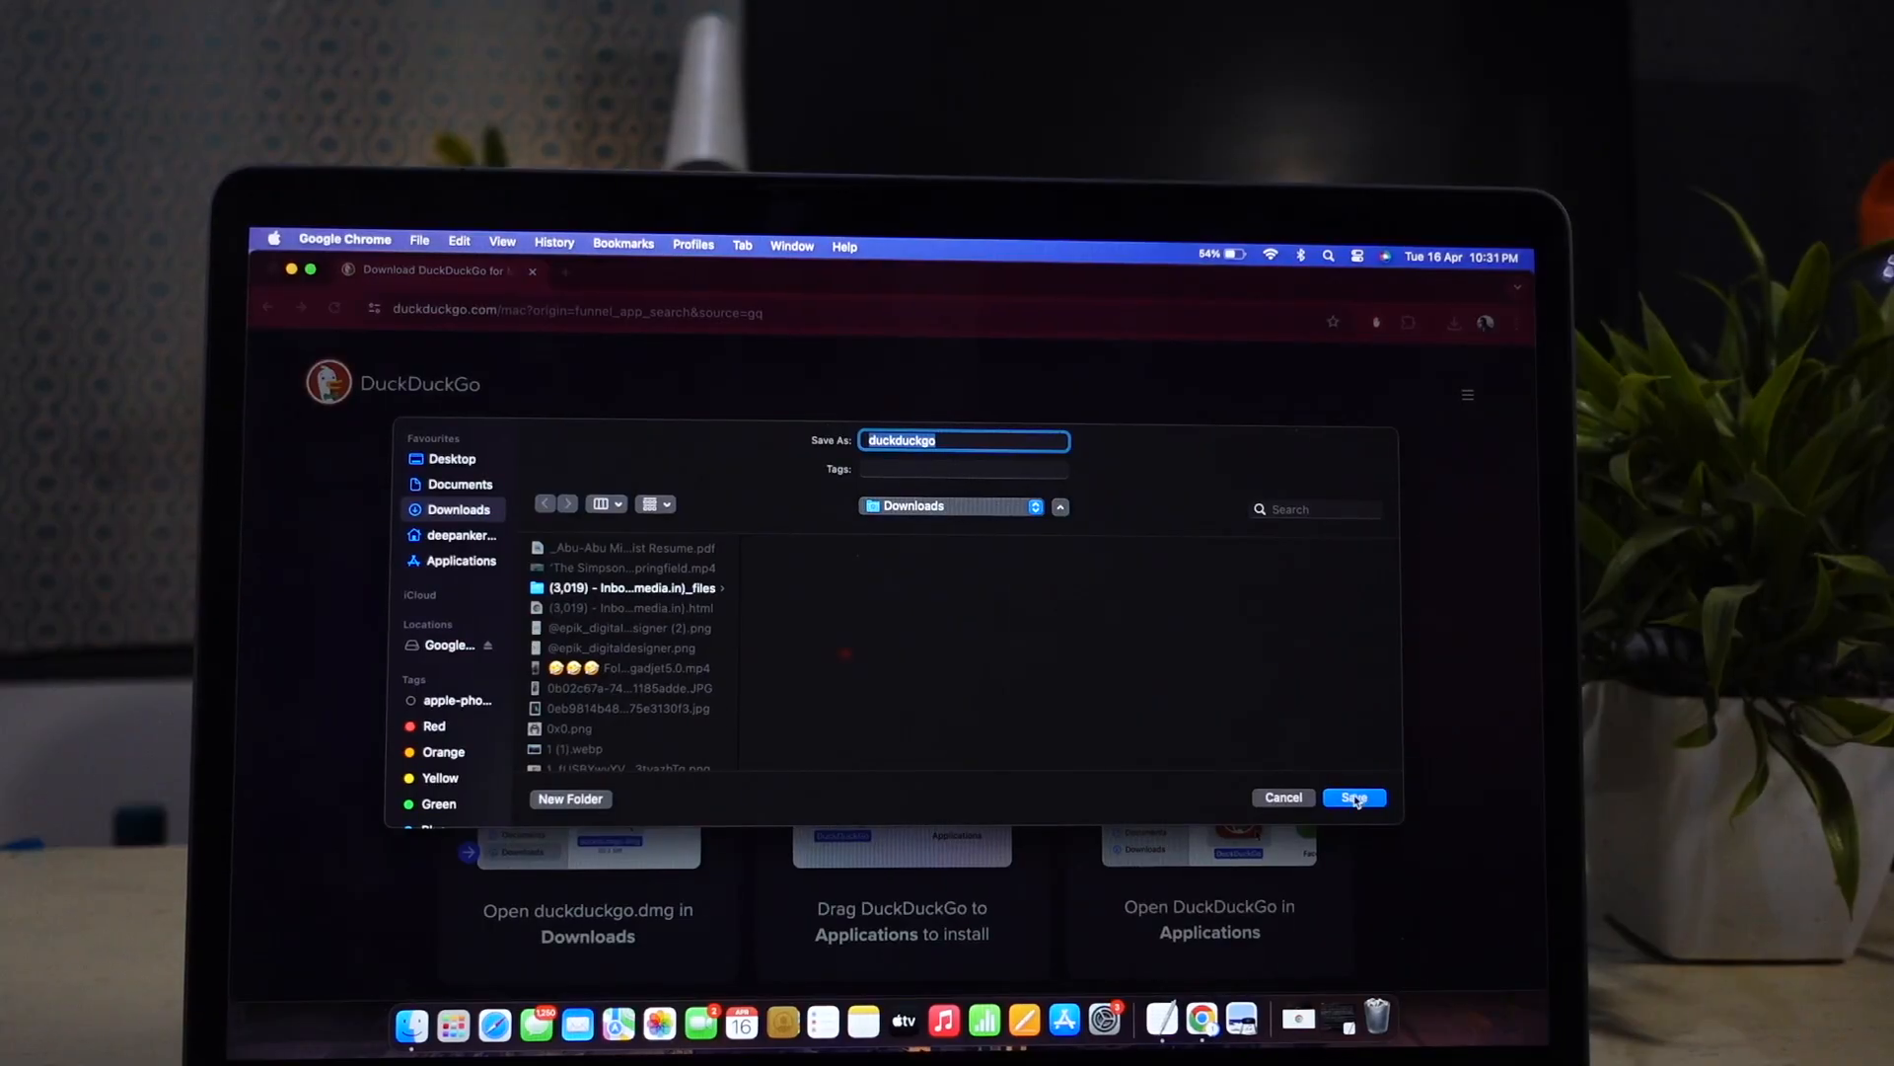
Save the Hong Kong drone MP4 and watch it download on the downloads page at ~9.8 MB/s
click(1353, 797)
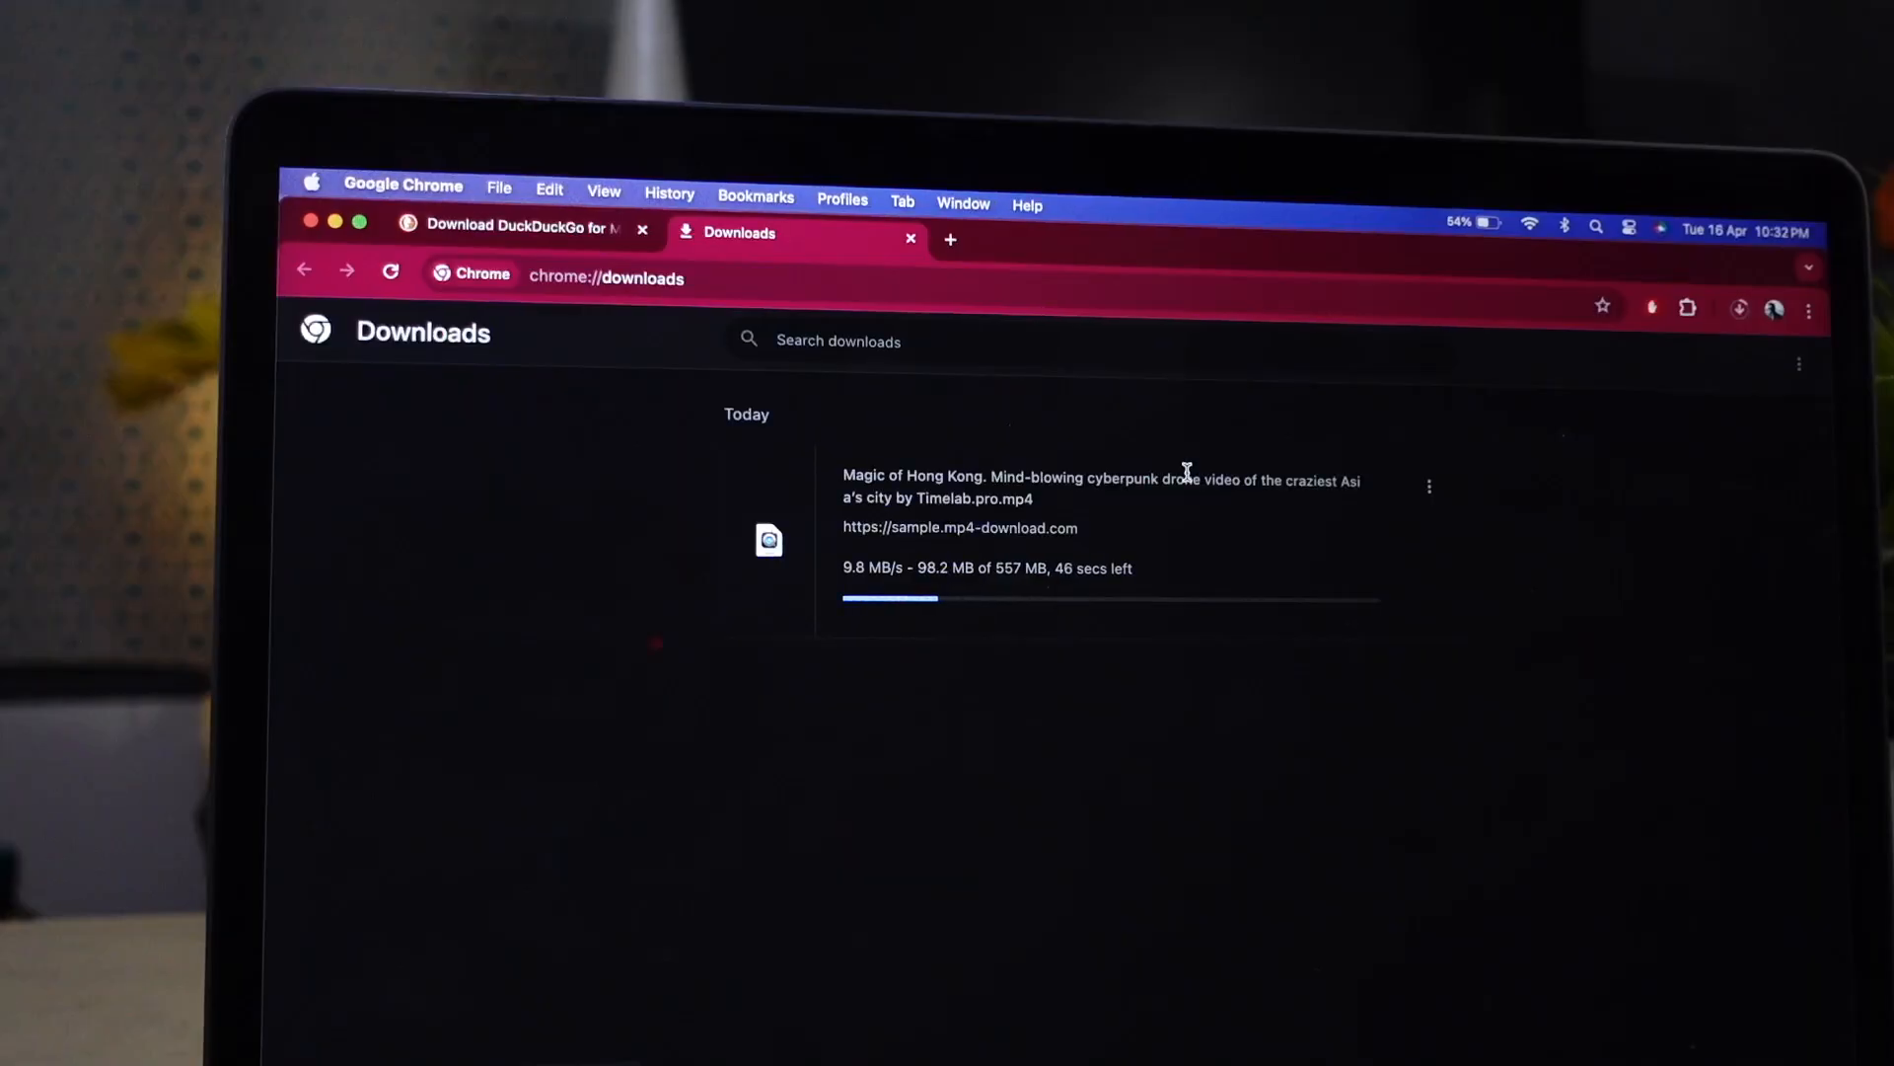